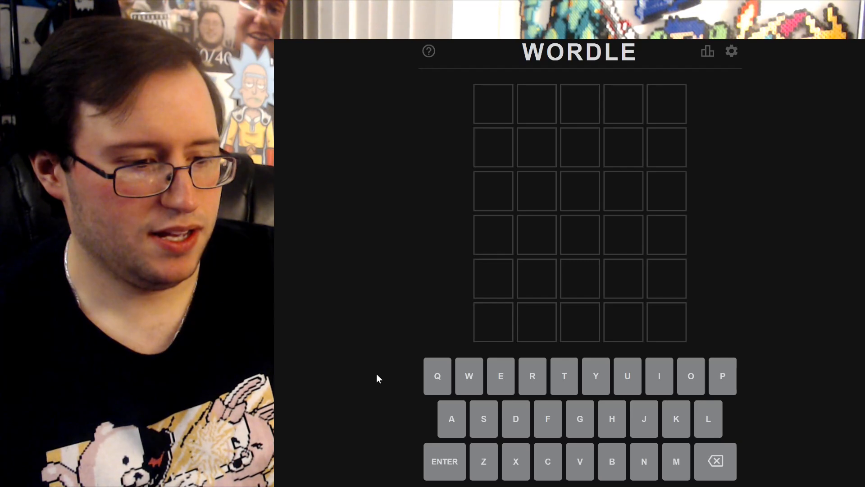
mouse_move(738, 426)
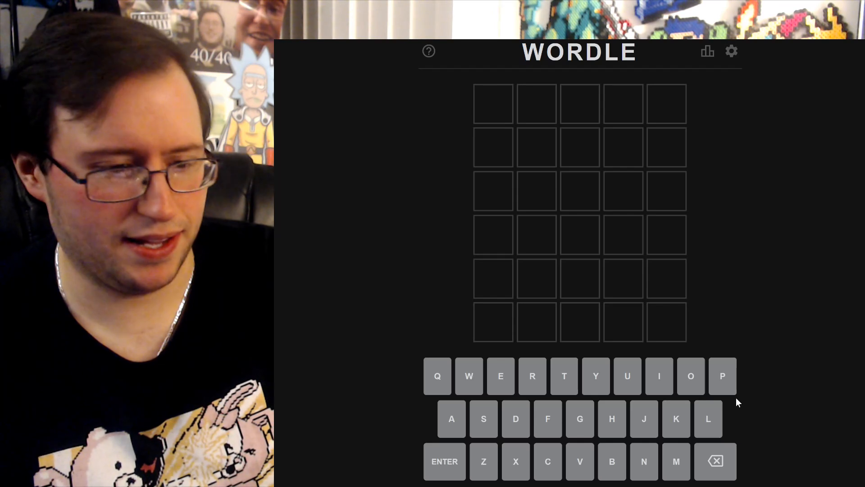
- Submit MOIST as the first guess, then correct the partial second-row entry toward SIGHT
left_click(676, 462)
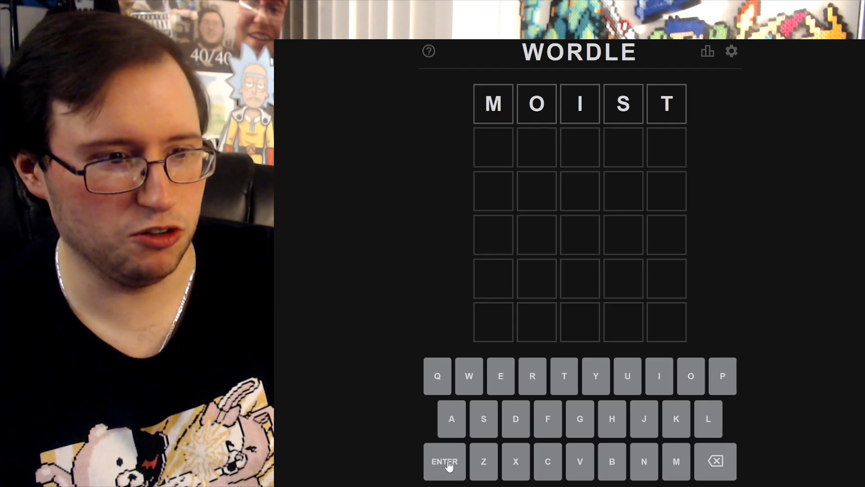
left_click(444, 461)
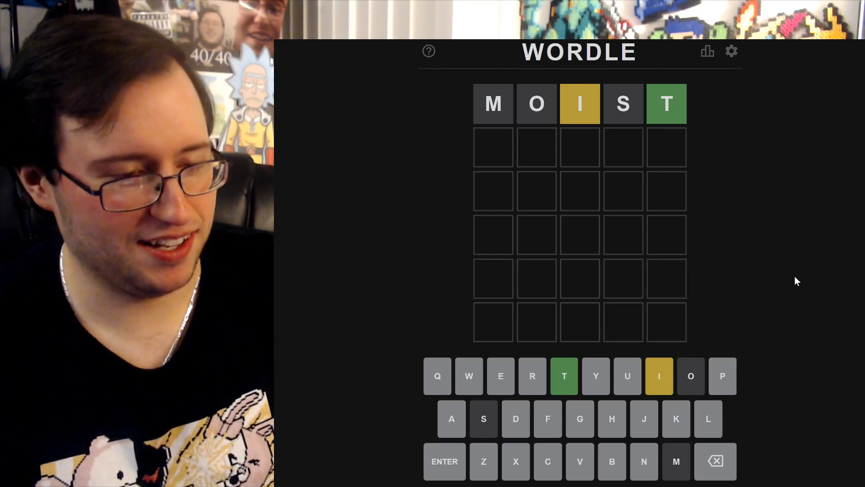
mouse_move(587, 124)
type("IDI")
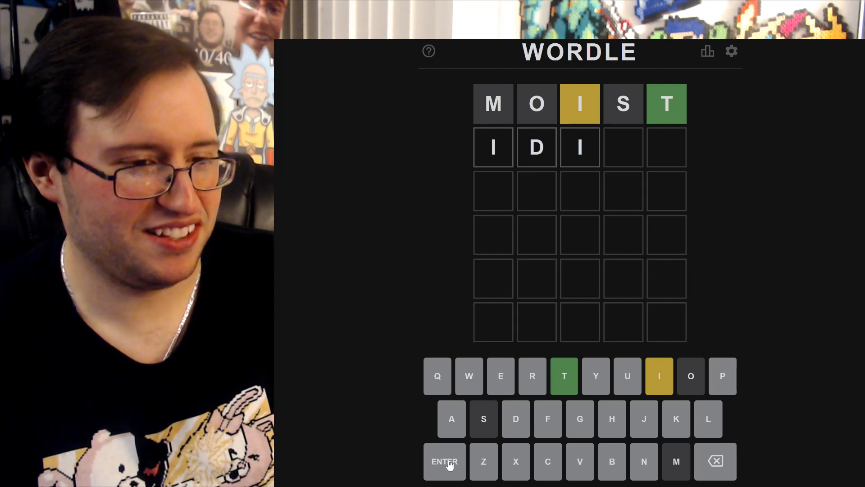
left_click(445, 461)
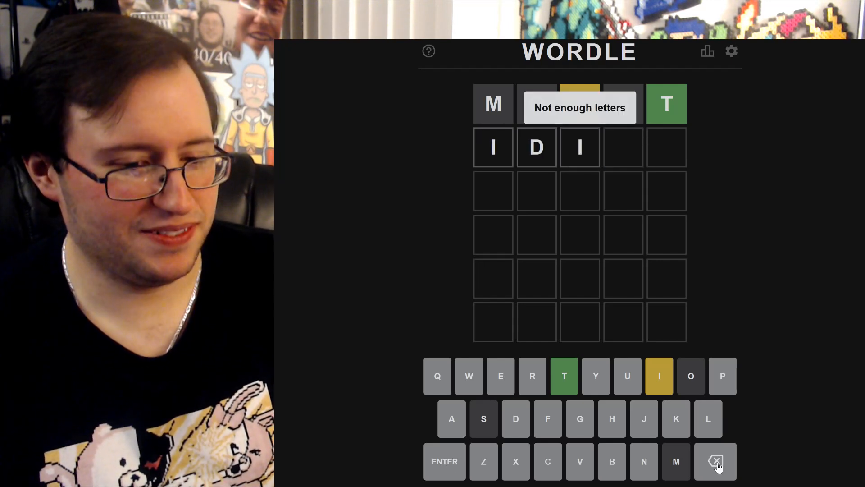
left_click(444, 462)
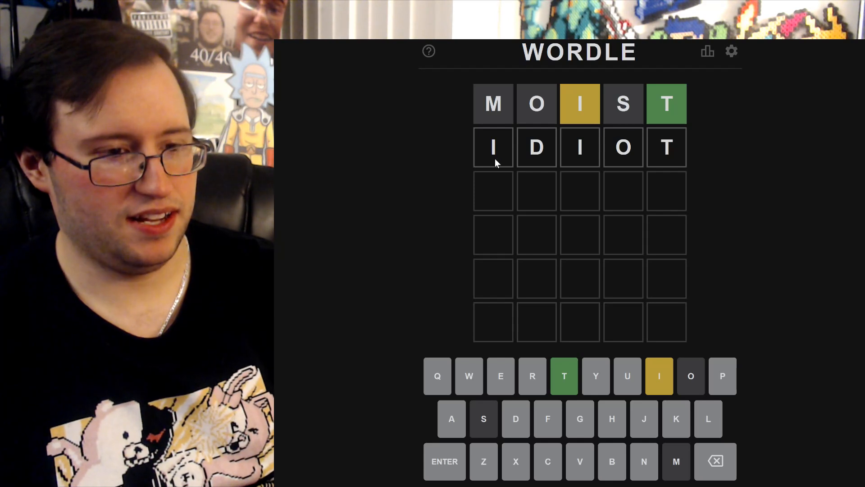
mouse_move(611, 153)
type("SIGHT")
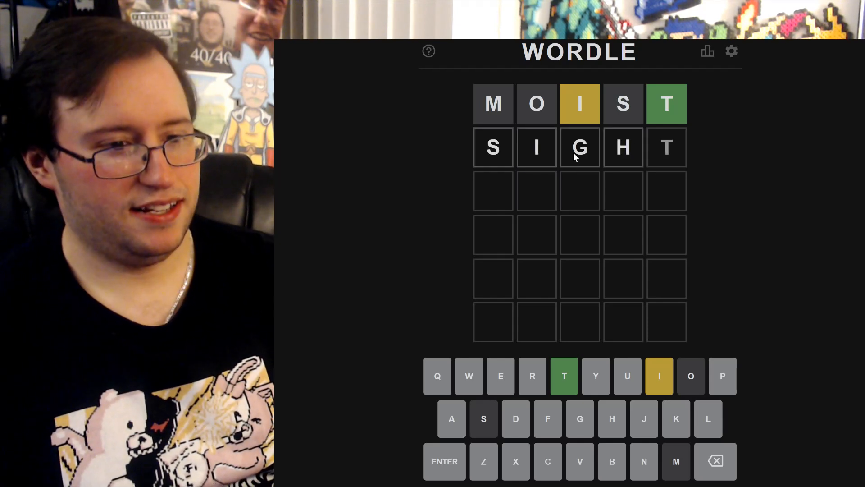
mouse_move(566, 144)
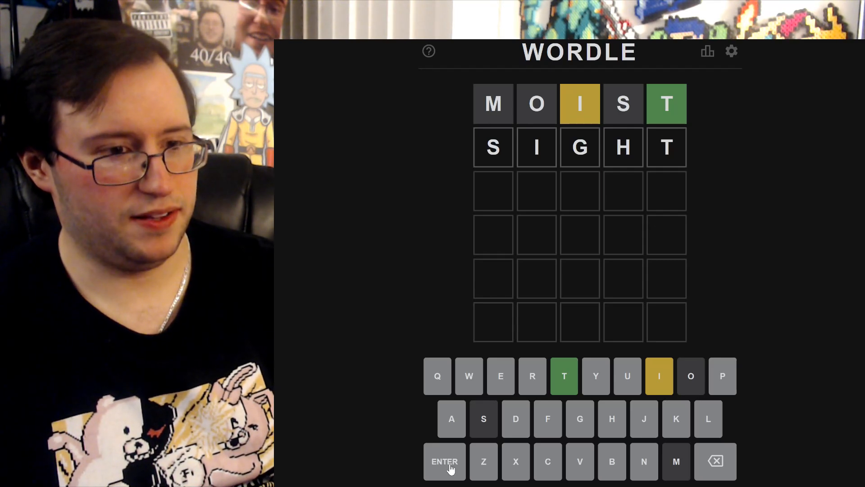
- Submit SIGHT as the second guess, scoring IGHT correct and S absent
left_click(445, 461)
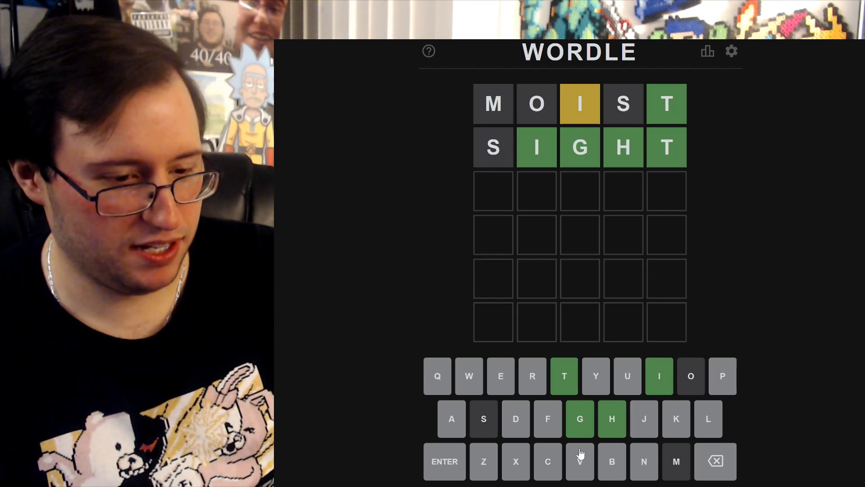
mouse_move(547, 429)
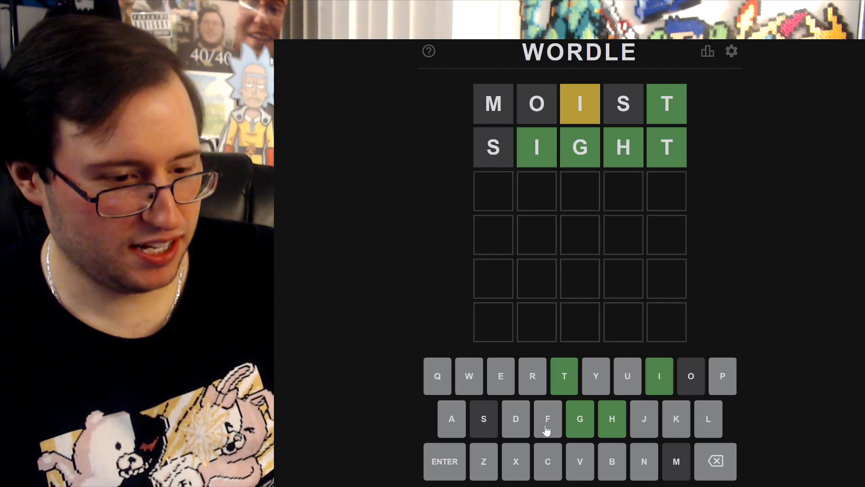
mouse_move(538, 395)
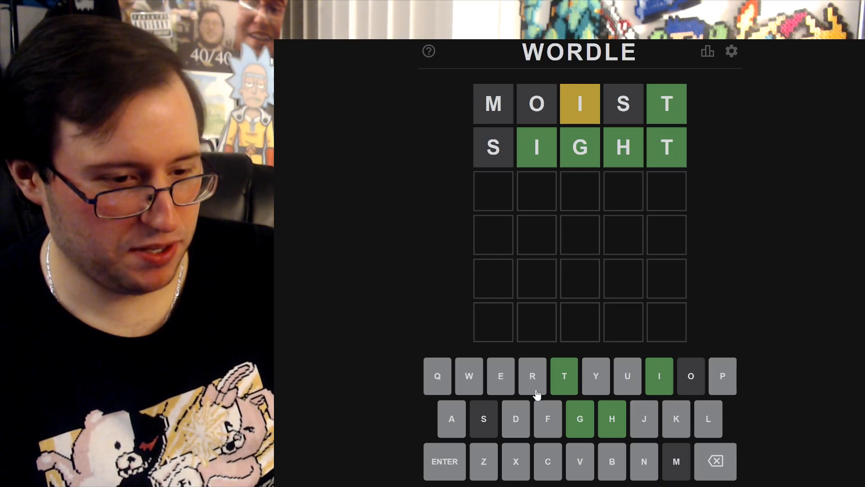
mouse_move(643, 413)
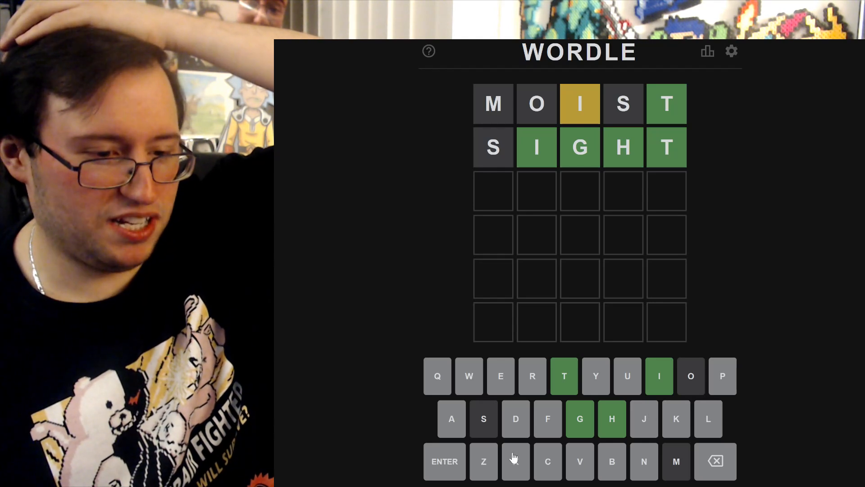
mouse_move(538, 460)
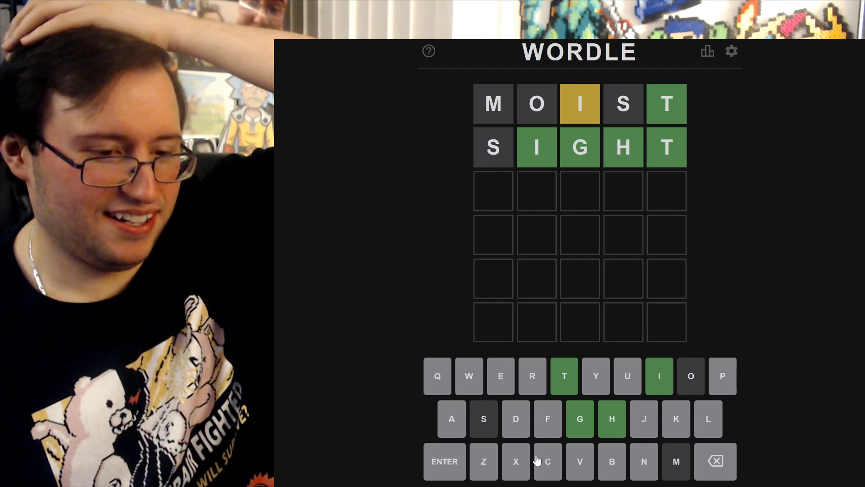
mouse_move(564, 376)
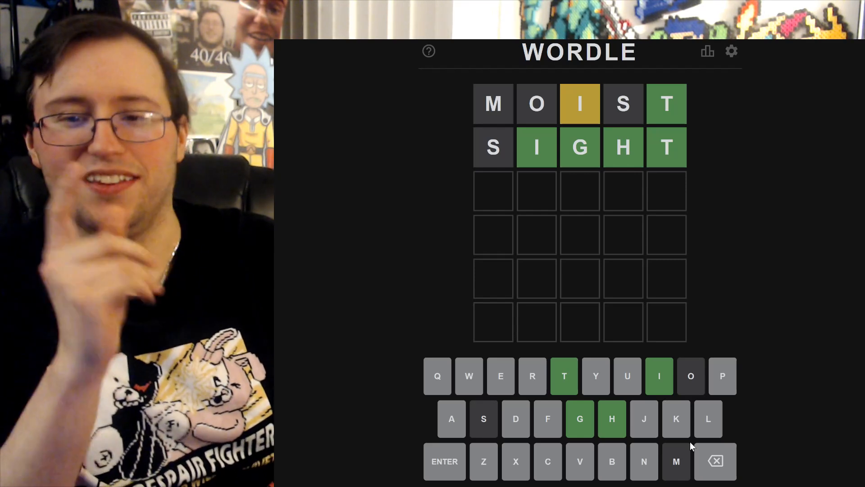
mouse_move(685, 409)
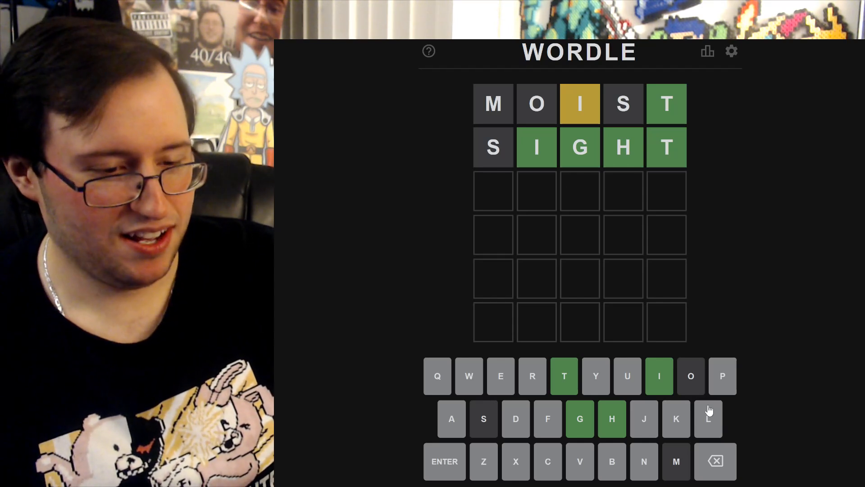
mouse_move(720, 384)
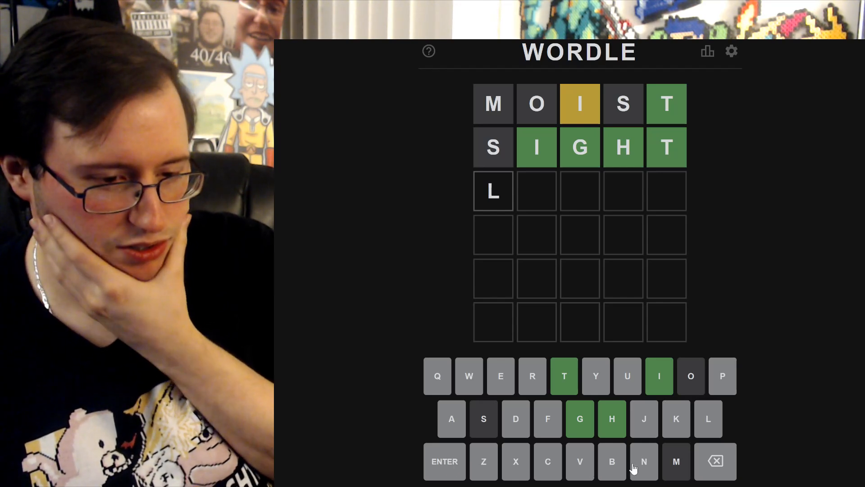
mouse_move(534, 409)
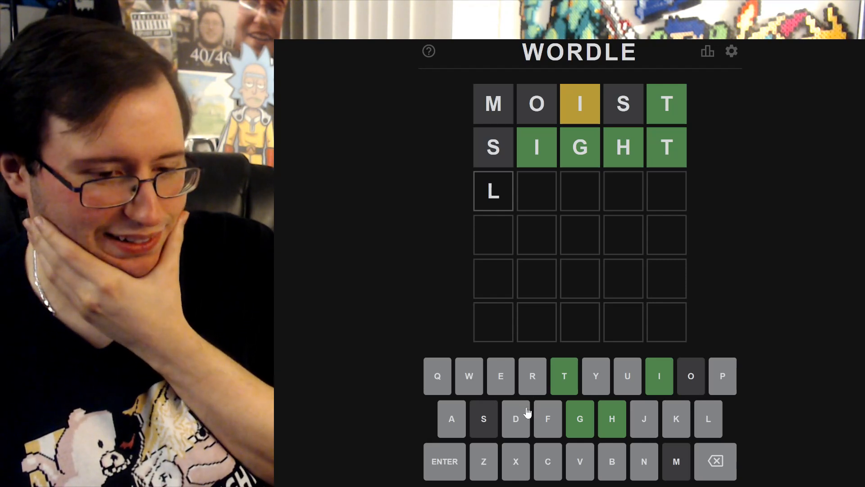
mouse_move(490, 439)
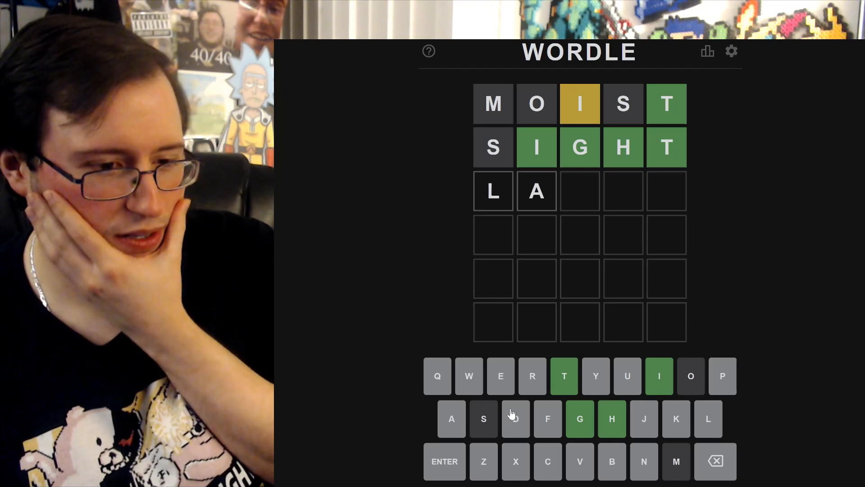
mouse_move(491, 411)
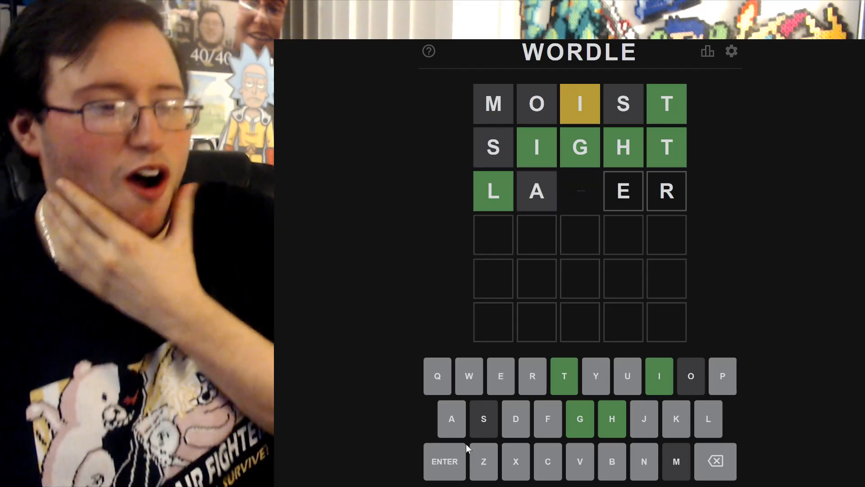
- Finish and submit LIGHT as the fourth Wordle guess
left_click(483, 419)
type("LIGHT")
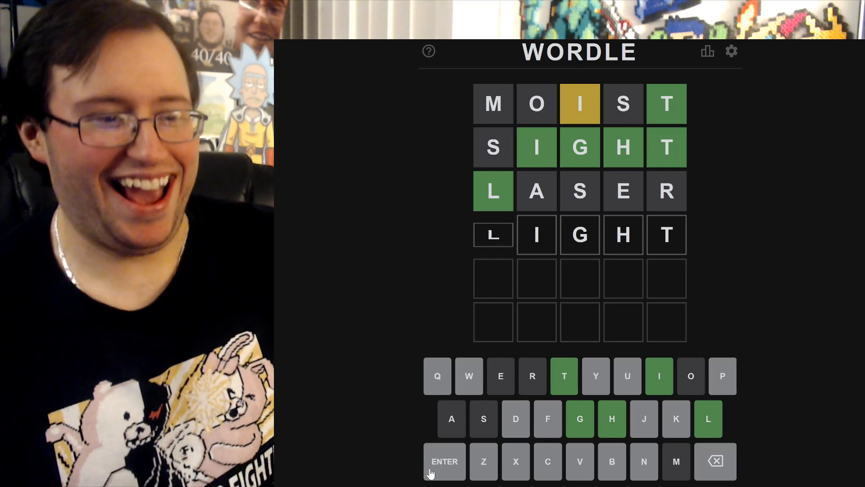
left_click(445, 461)
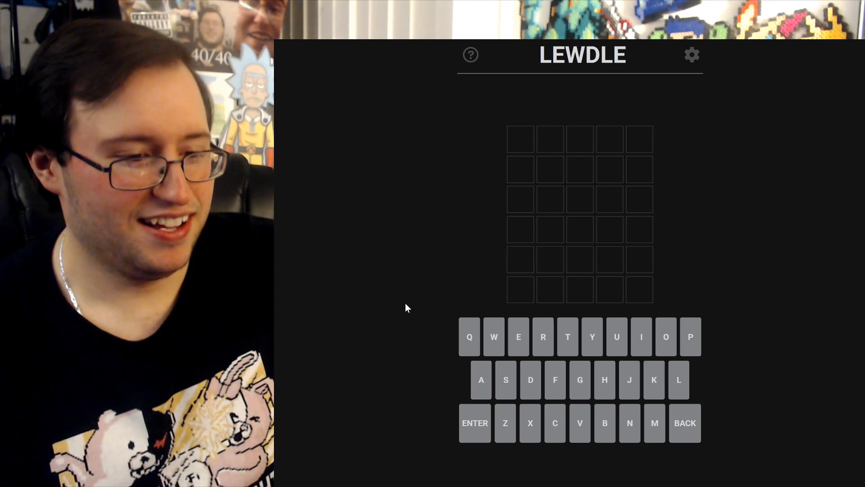
mouse_move(543, 356)
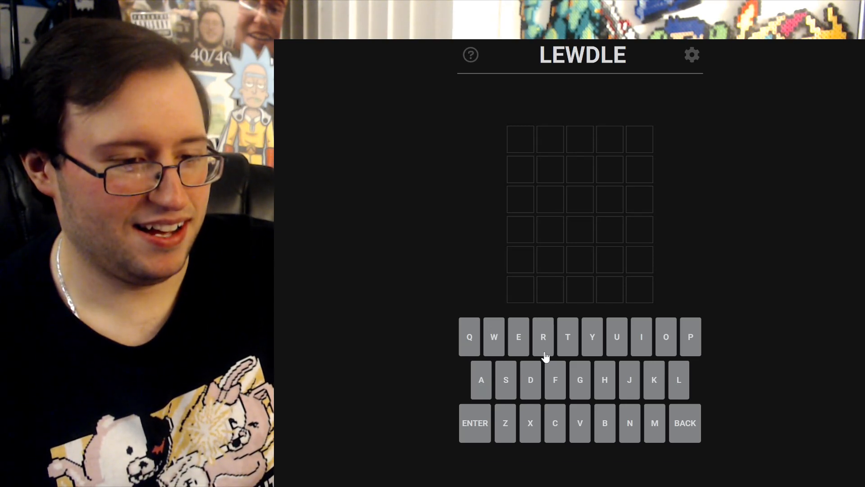
mouse_move(580, 386)
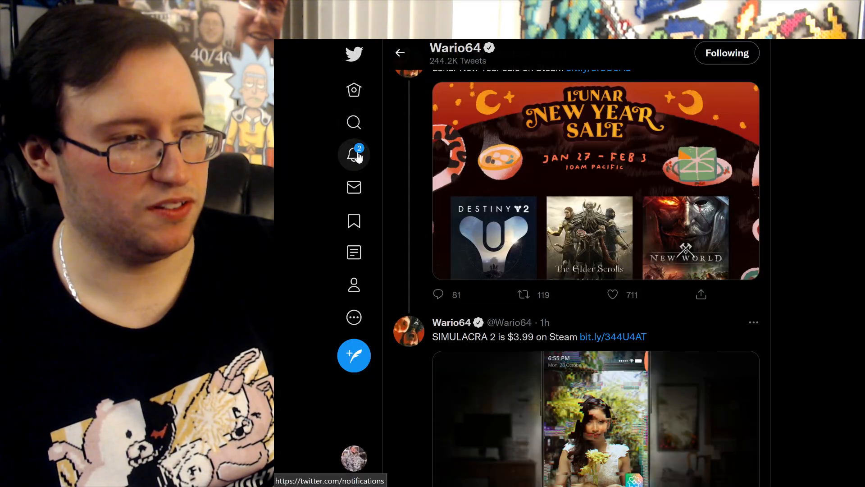
- Show Twitter notifications and scroll to the reply about TIGHT and SLURP being added
left_click(353, 154)
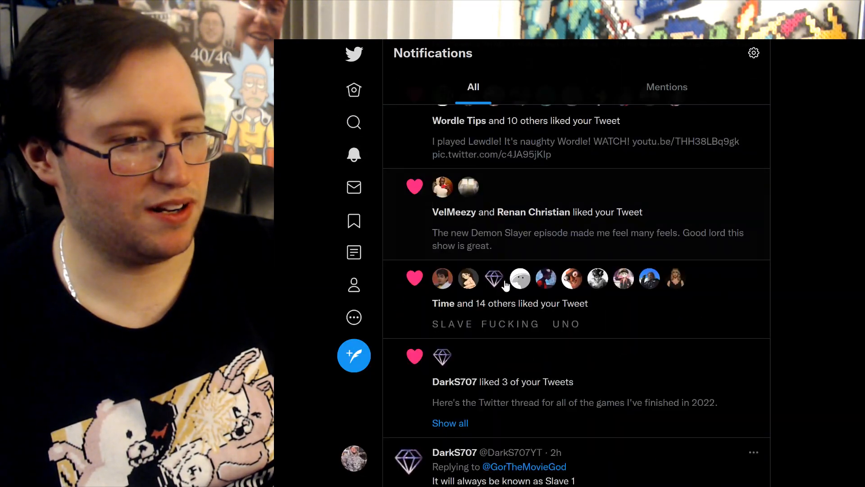
scroll("down", 3)
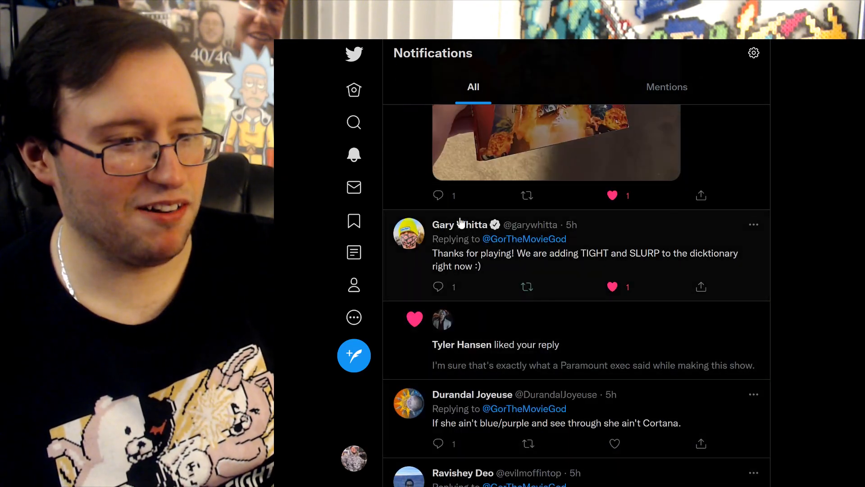
mouse_move(773, 255)
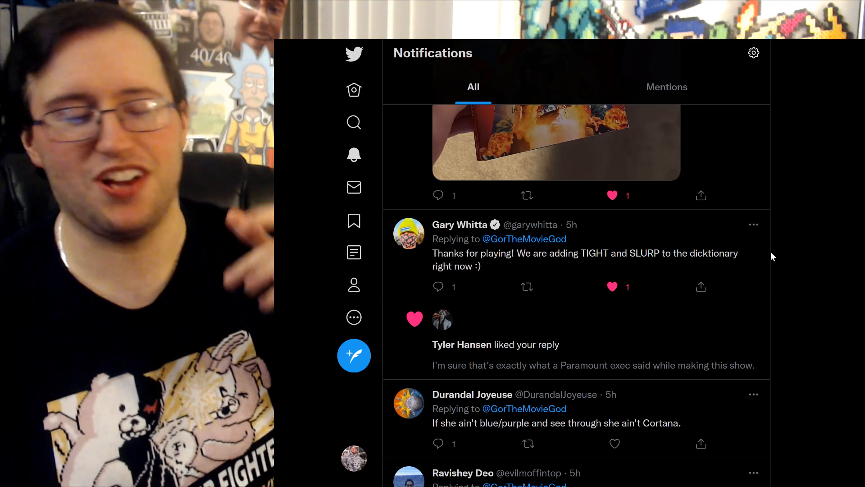
mouse_move(626, 274)
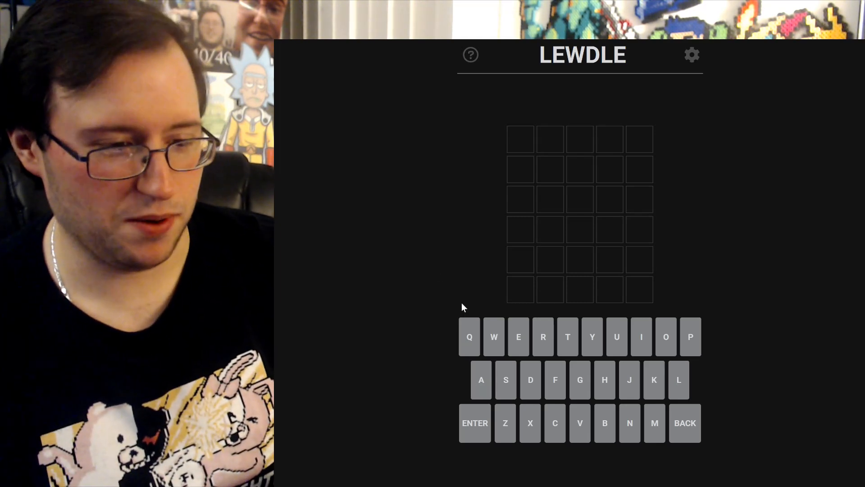
mouse_move(545, 361)
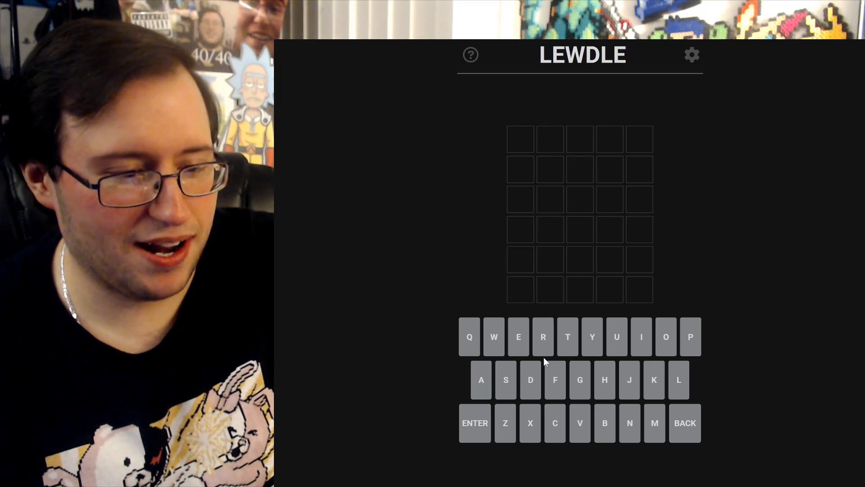
mouse_move(542, 346)
type("SLURP")
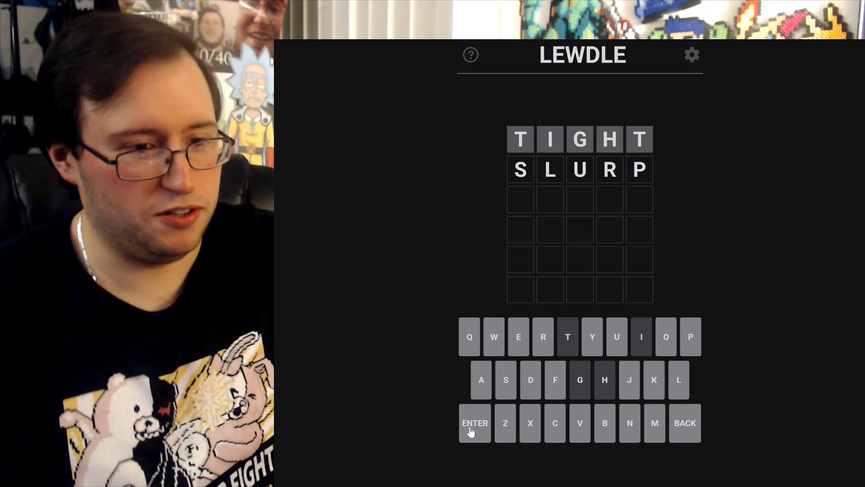
- Submit SLURP as the second Lewdle guess, scoring U misplaced
left_click(475, 422)
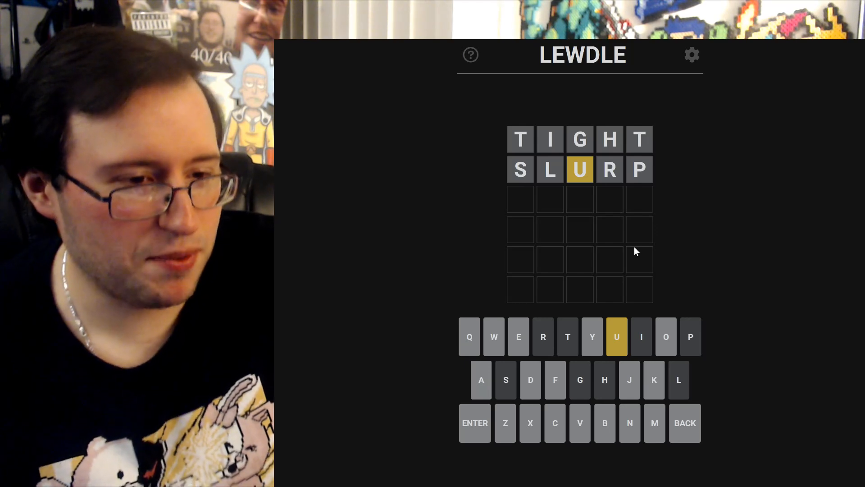
mouse_move(750, 284)
type("BITCH")
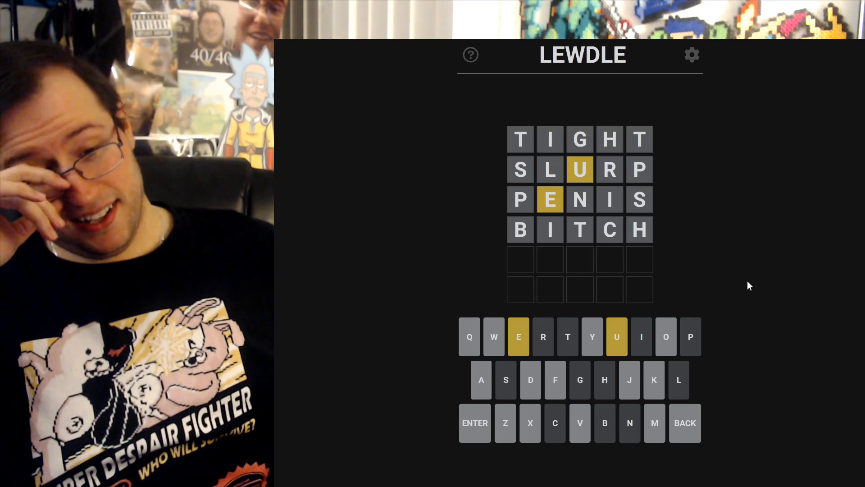
mouse_move(632, 283)
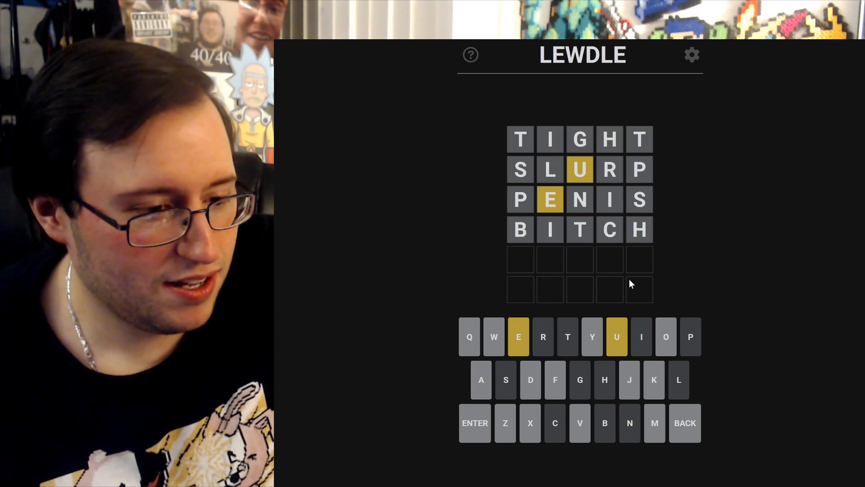
mouse_move(543, 394)
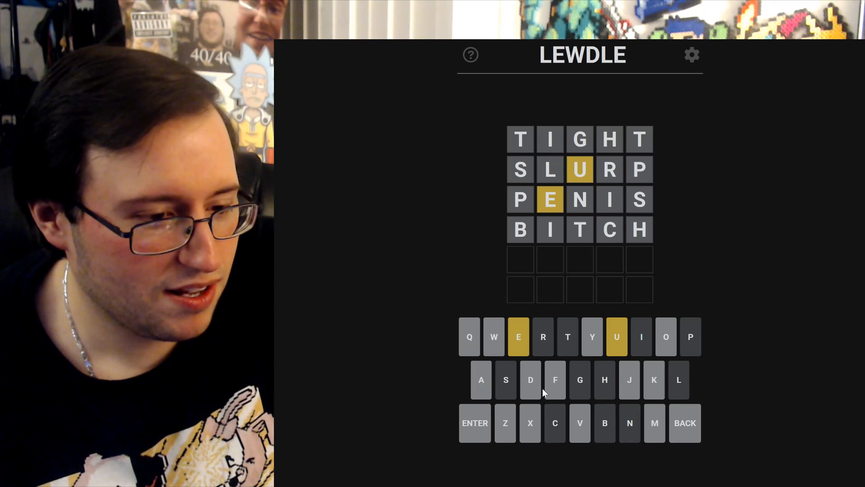
mouse_move(557, 392)
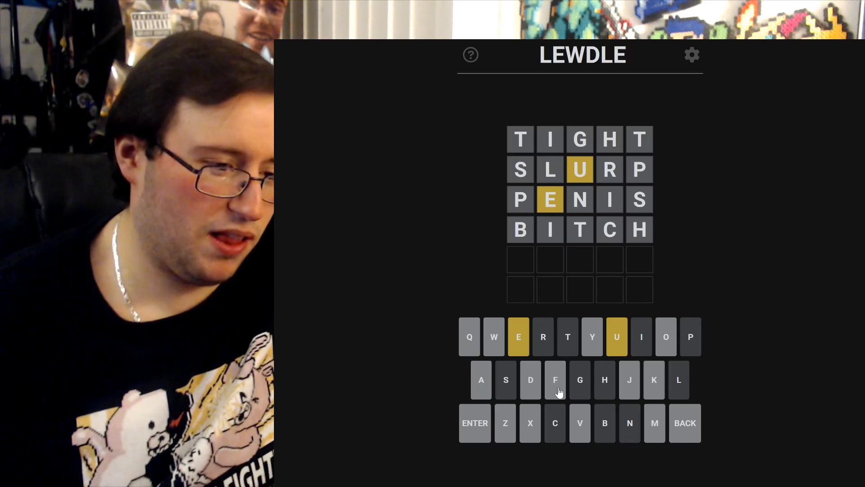
mouse_move(485, 382)
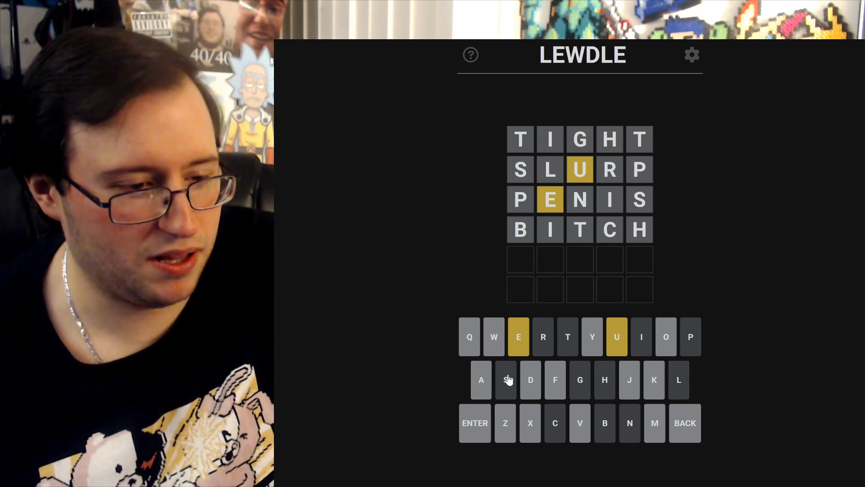
left_click(480, 380)
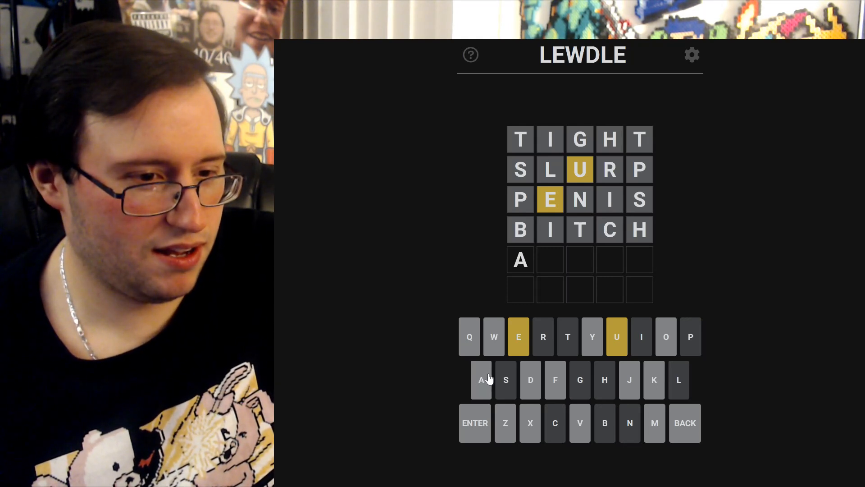
mouse_move(563, 198)
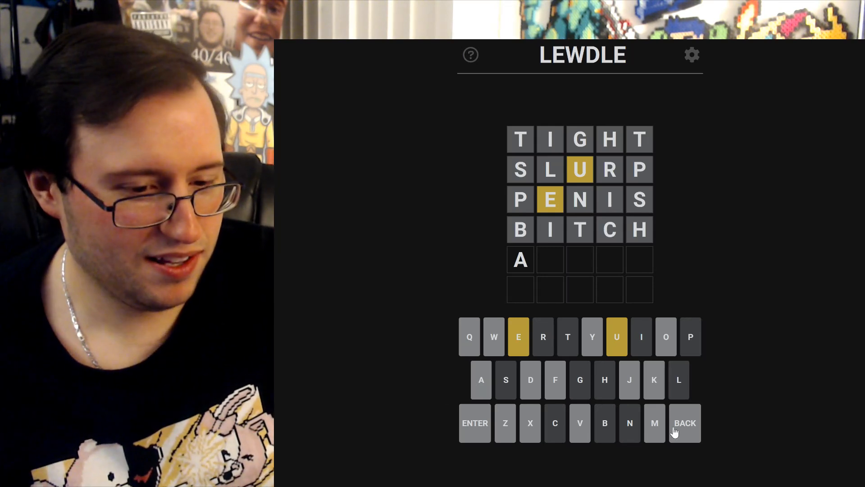
left_click(685, 423)
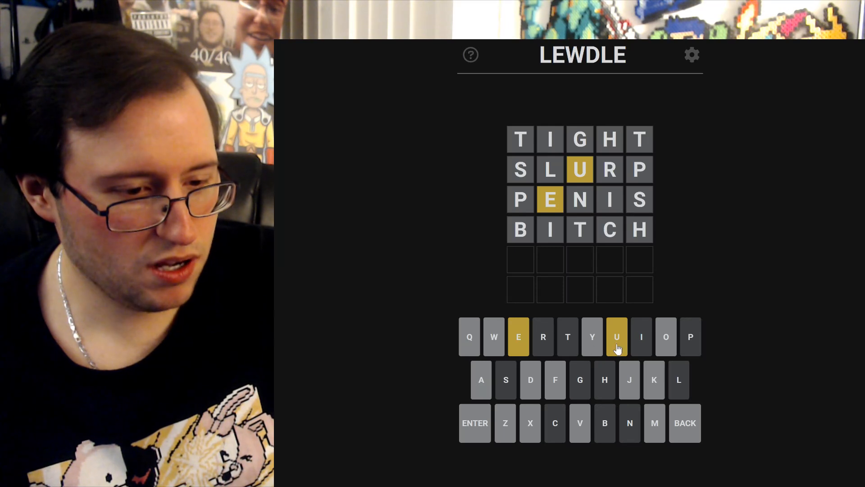
mouse_move(571, 377)
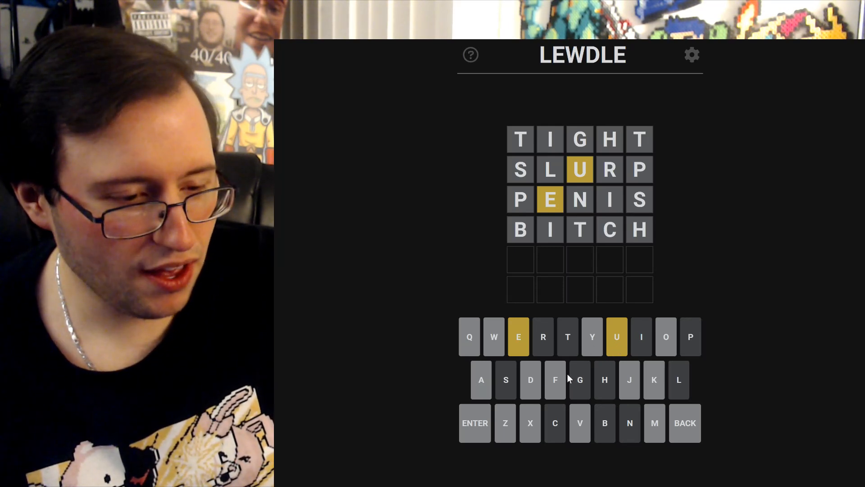
mouse_move(561, 382)
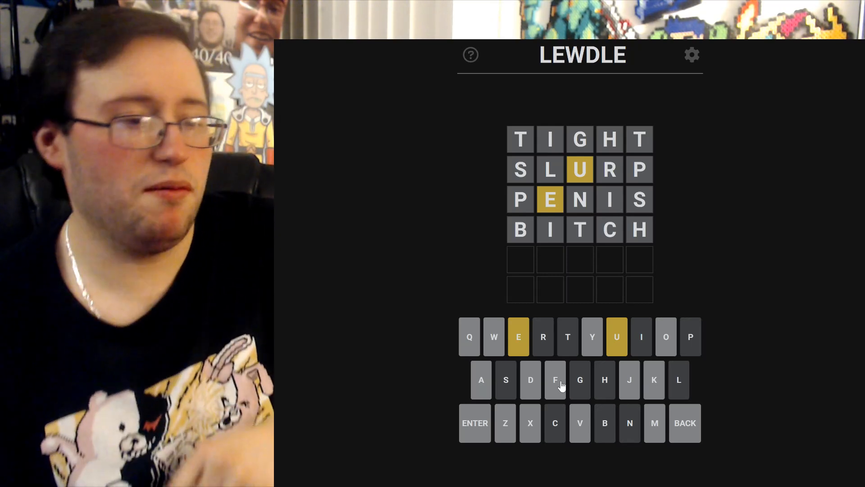
mouse_move(638, 258)
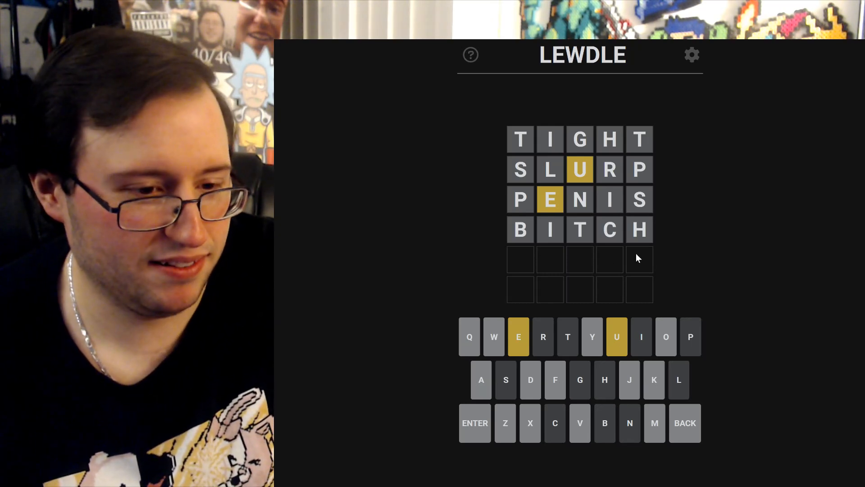
mouse_move(670, 307)
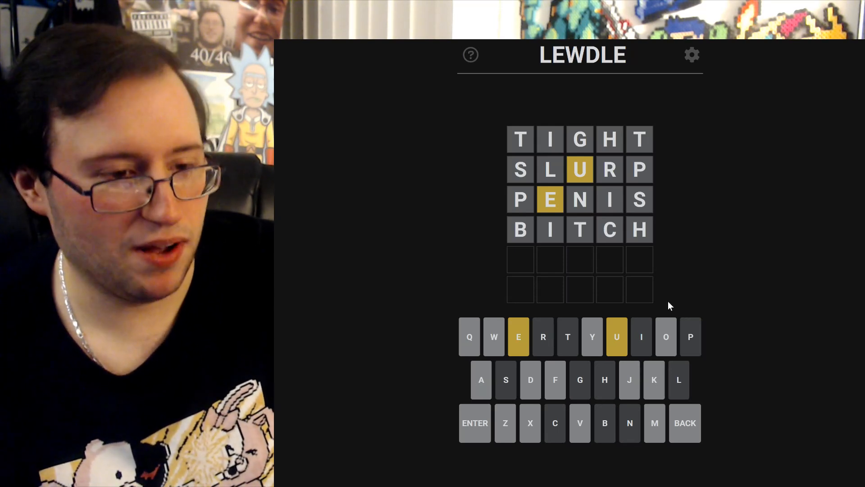
mouse_move(528, 259)
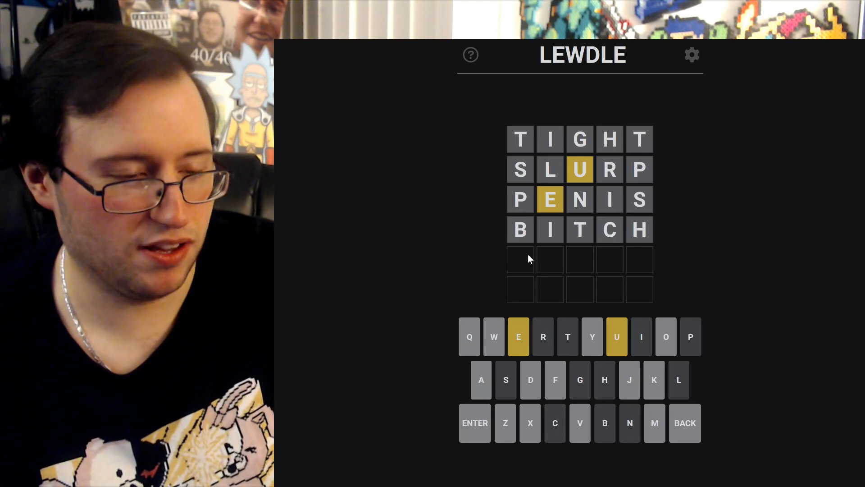
mouse_move(546, 392)
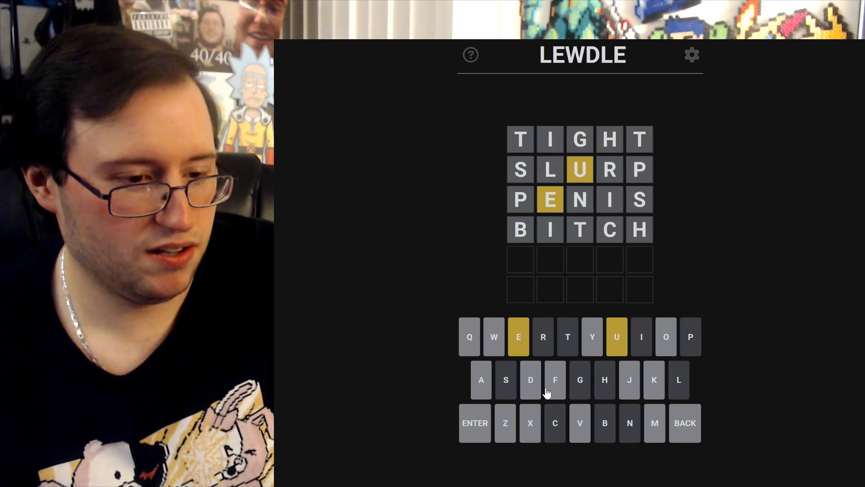
- Start the fifth row with D, then delete it leaving the row empty
left_click(530, 379)
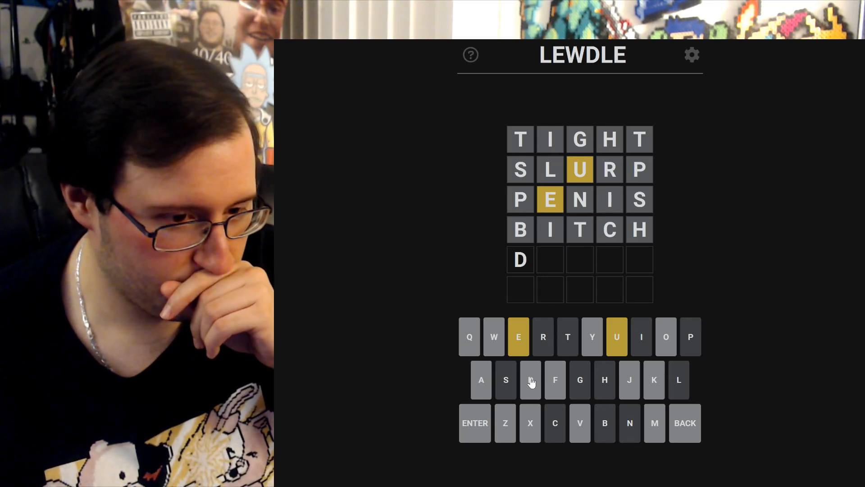
mouse_move(562, 385)
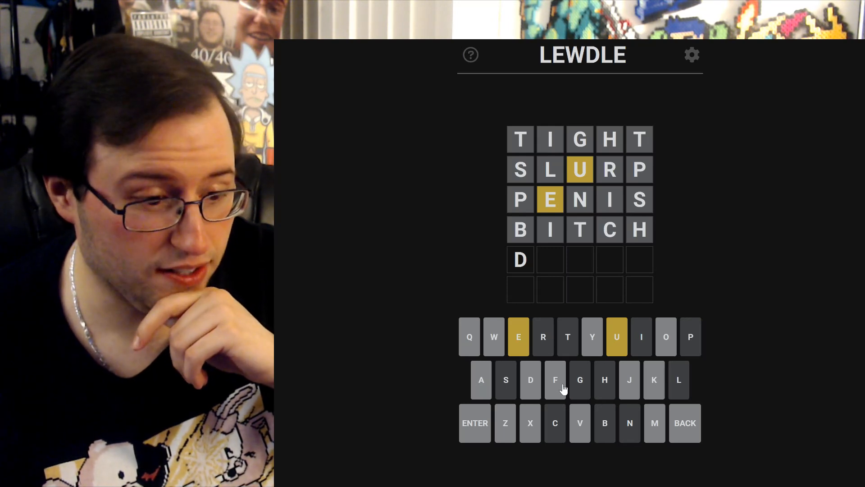
mouse_move(702, 428)
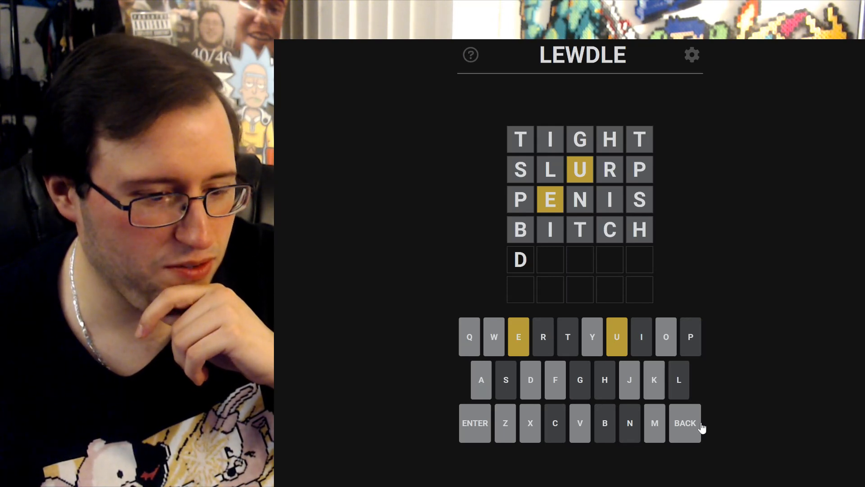
left_click(684, 423)
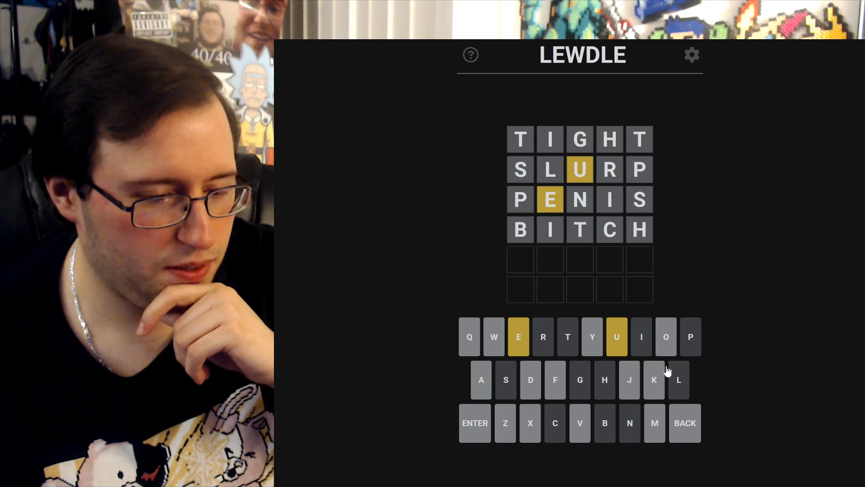
mouse_move(669, 388)
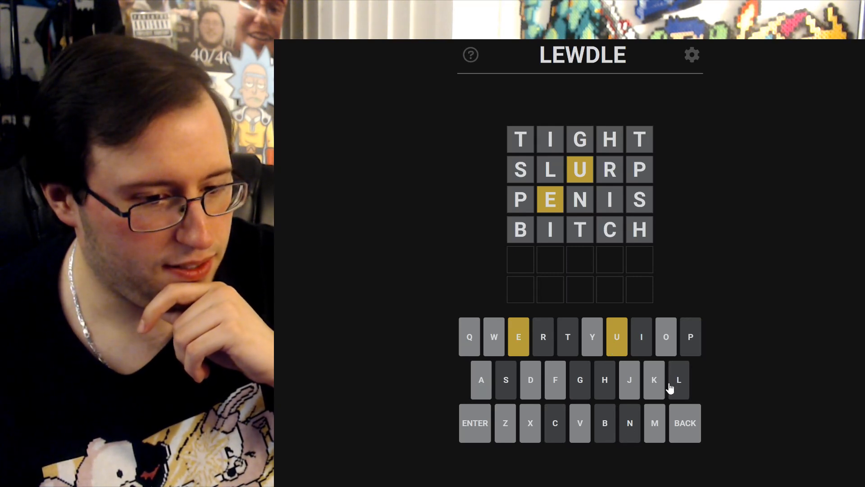
mouse_move(770, 385)
type("F")
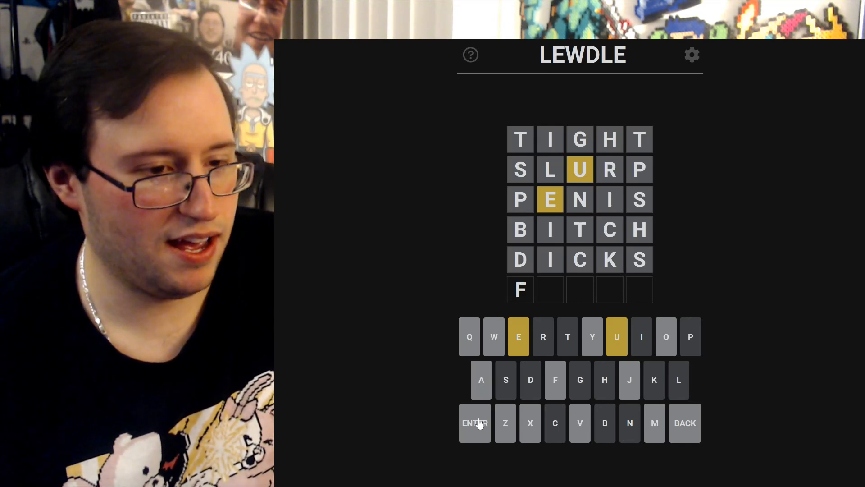
- Try FAJ, FAZ and FAV on the sixth row, finish FAVUE, then start erasing it
left_click(617, 336)
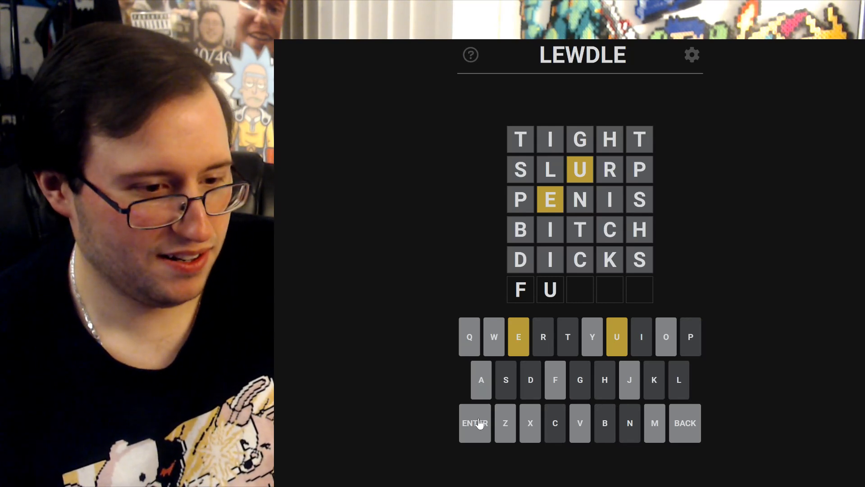
left_click(481, 379)
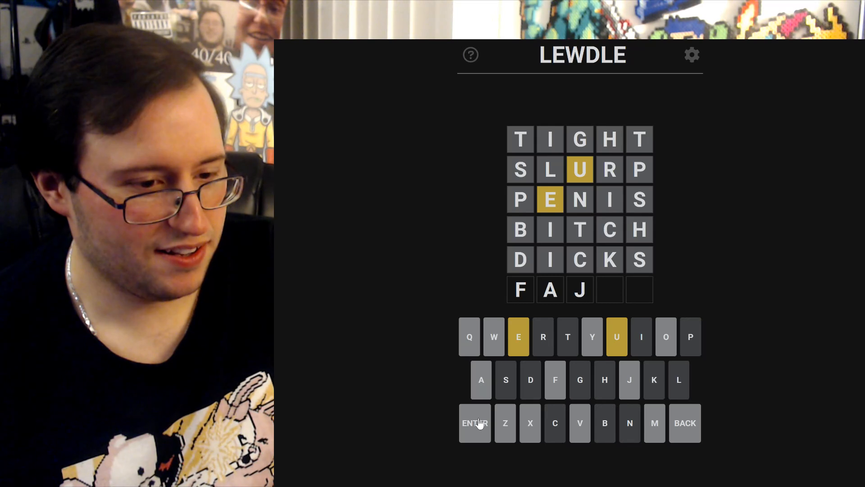
left_click(685, 422)
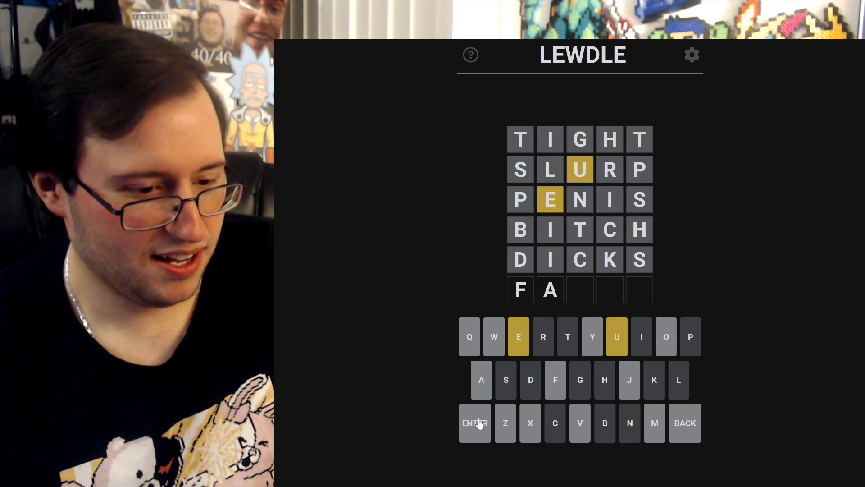
left_click(505, 423)
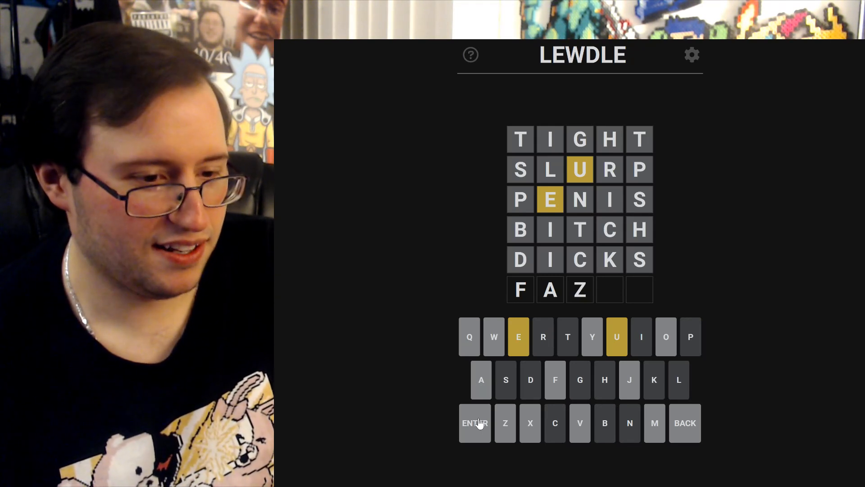
left_click(685, 422)
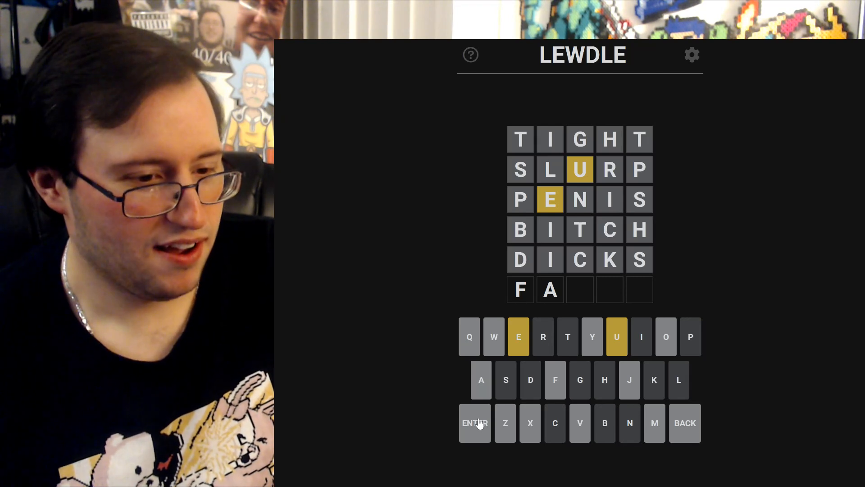
left_click(580, 422)
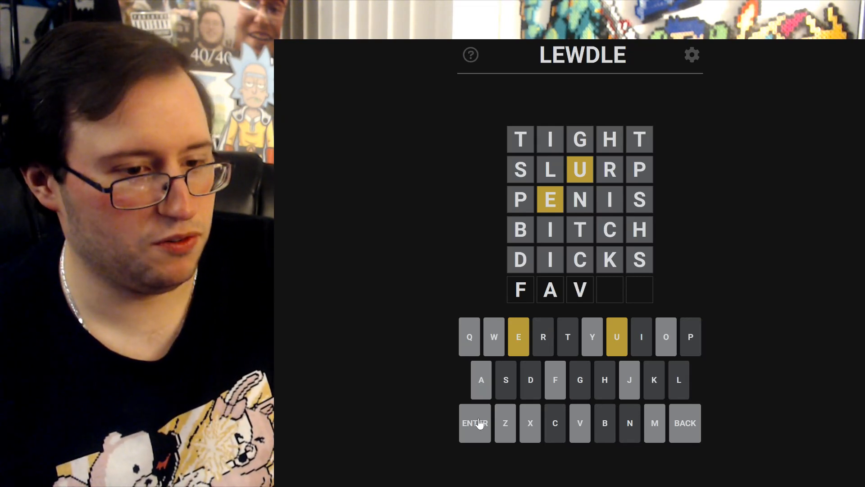
type("UE")
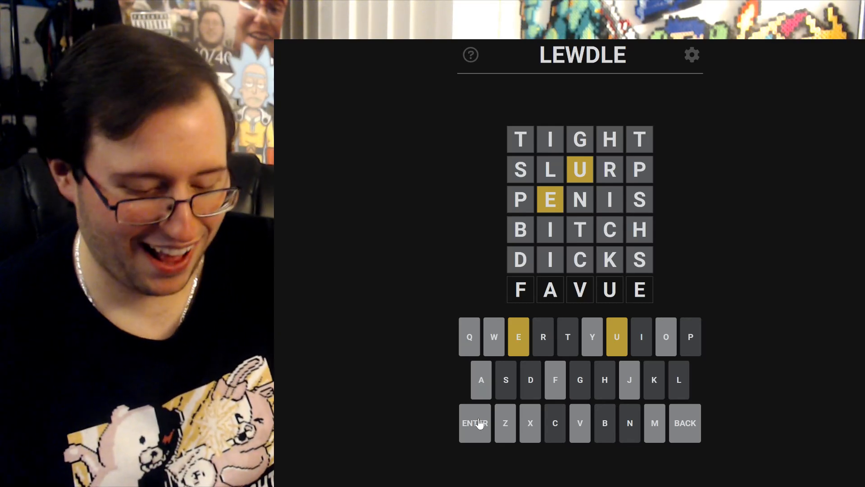
left_click(685, 422)
type("JU")
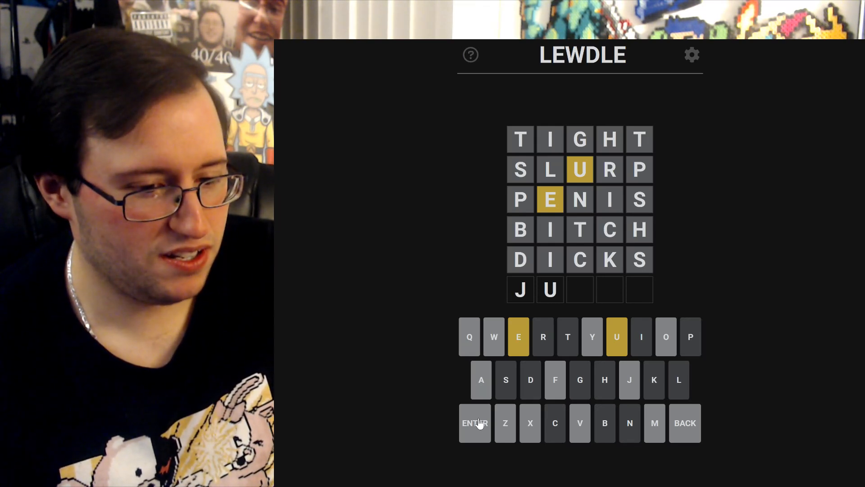
- Try JUM, J, YA and FA starts on the sixth row, erasing each to leave it blank
left_click(654, 423)
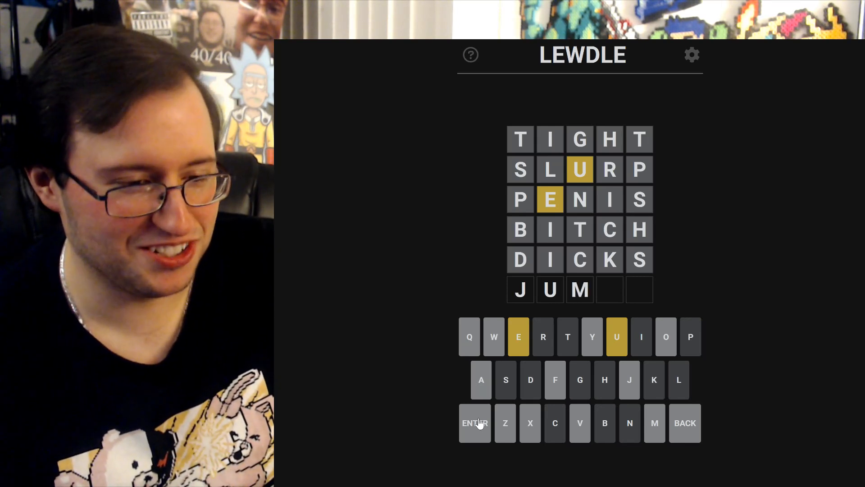
left_click(684, 423)
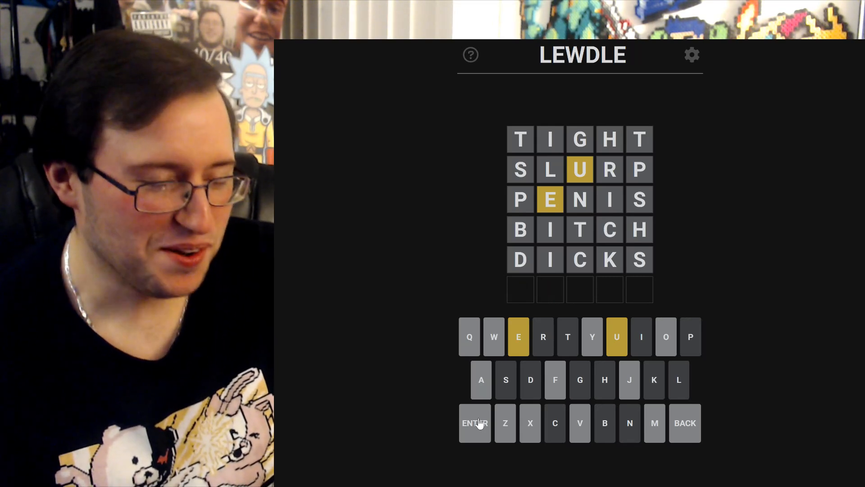
left_click(629, 379)
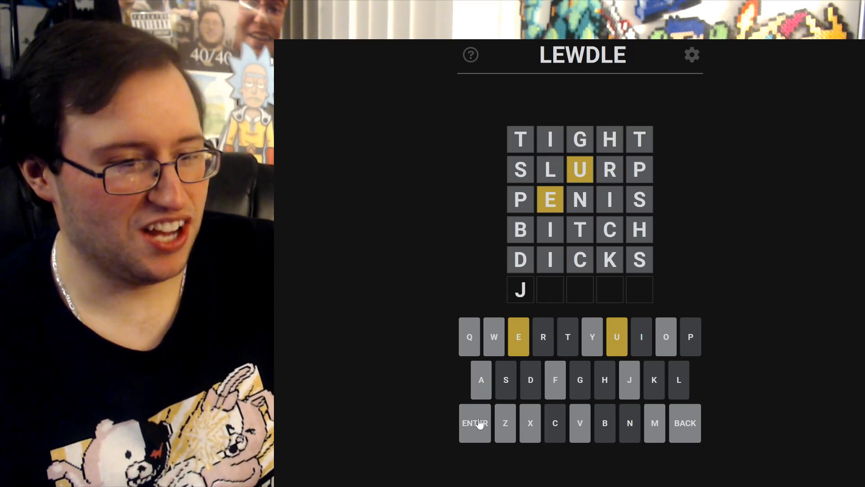
left_click(480, 380)
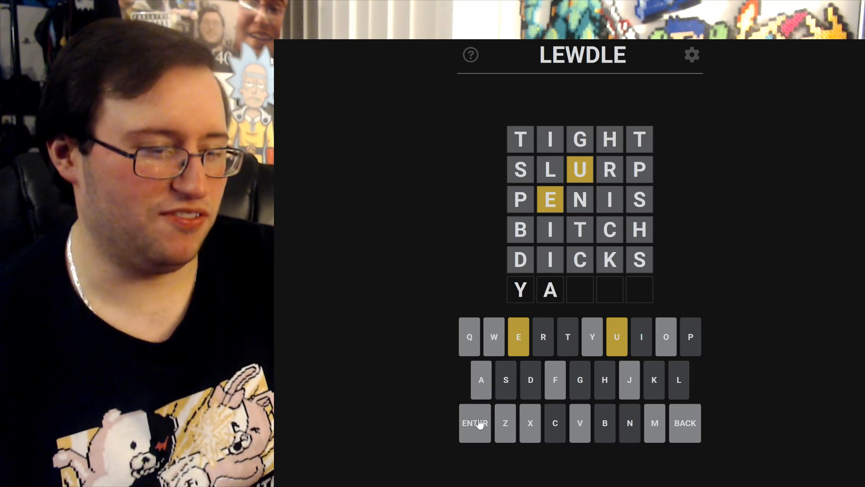
left_click(685, 423)
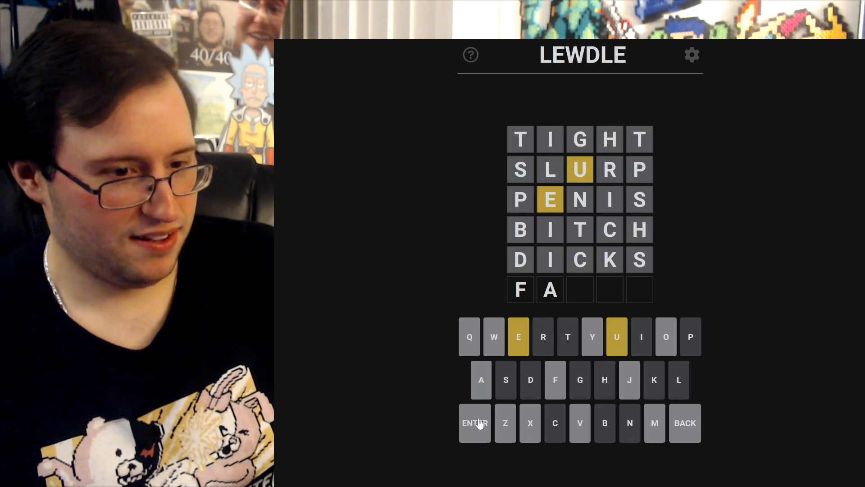
left_click(518, 337)
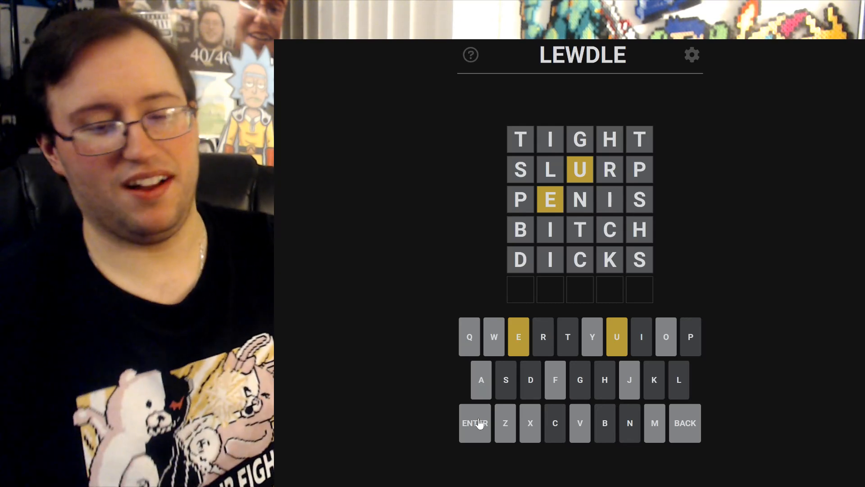
mouse_move(643, 390)
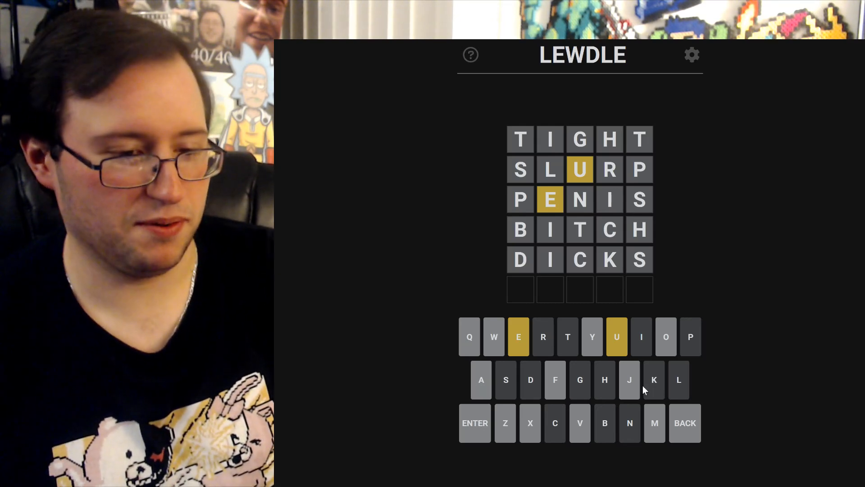
mouse_move(733, 397)
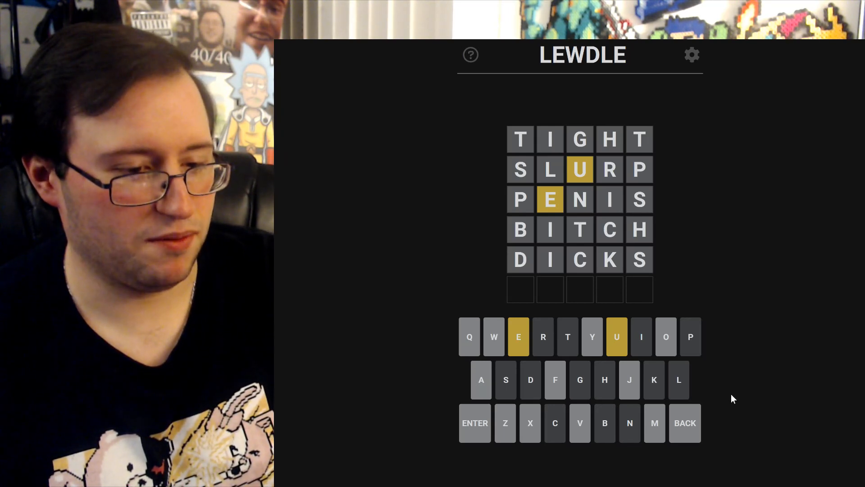
mouse_move(669, 405)
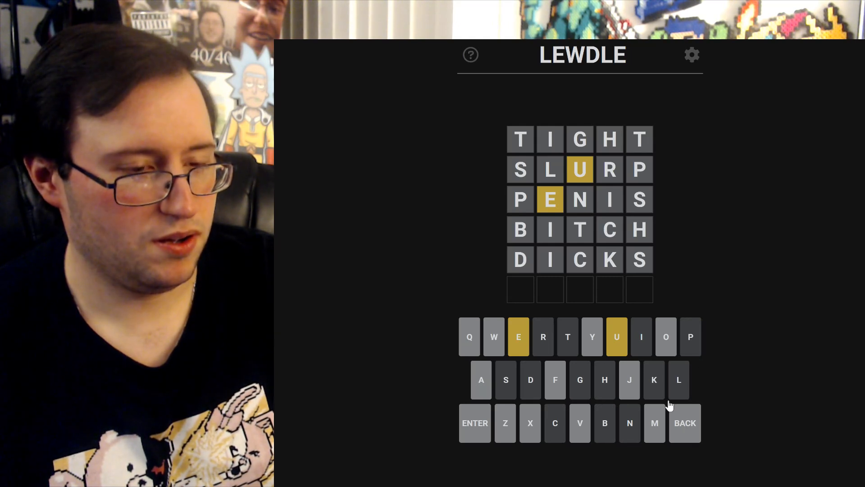
mouse_move(582, 435)
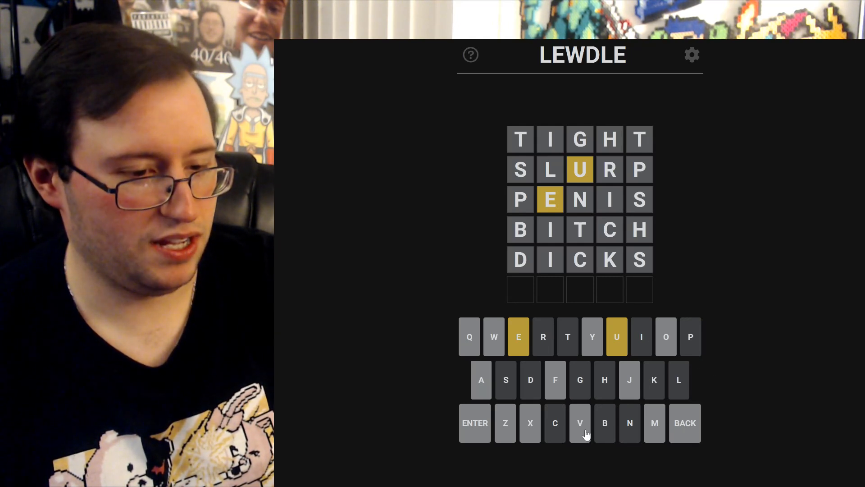
mouse_move(544, 455)
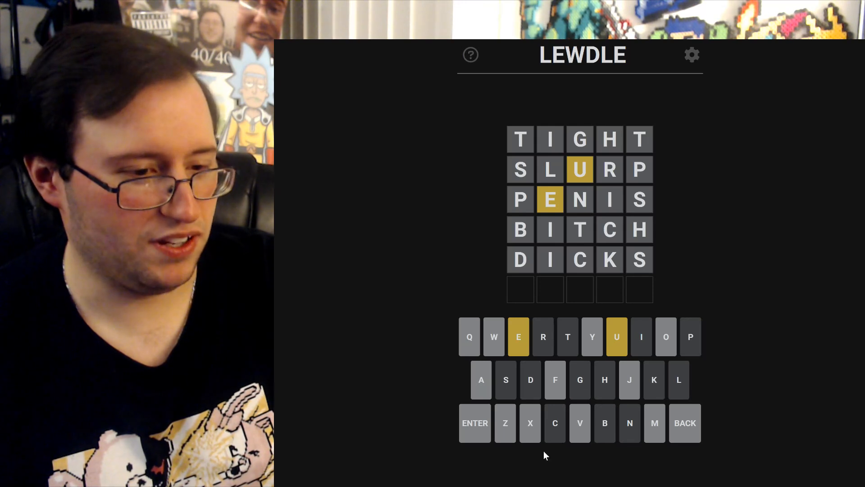
mouse_move(527, 432)
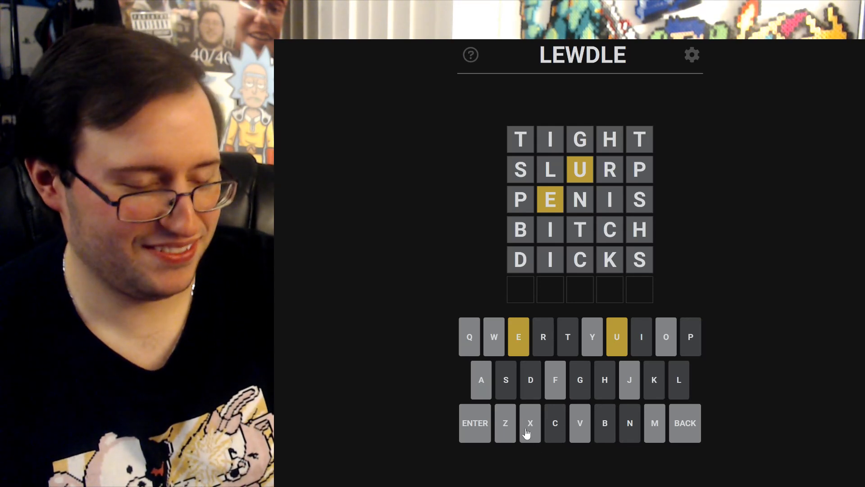
mouse_move(664, 401)
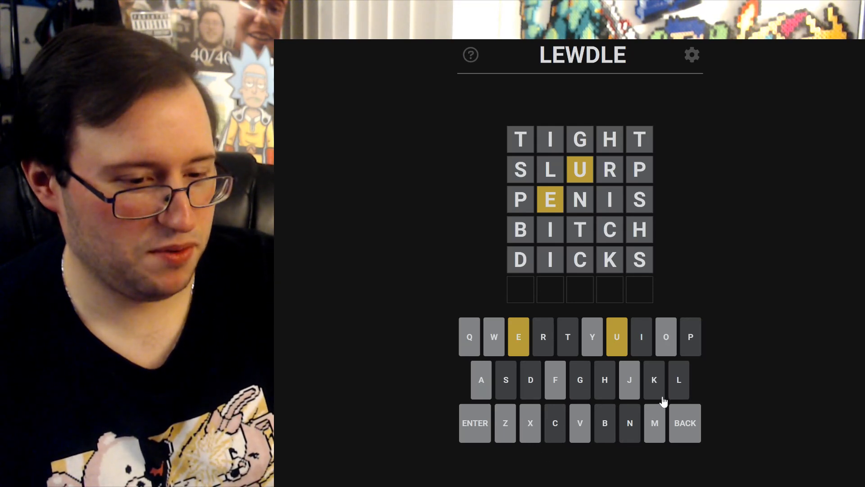
mouse_move(530, 412)
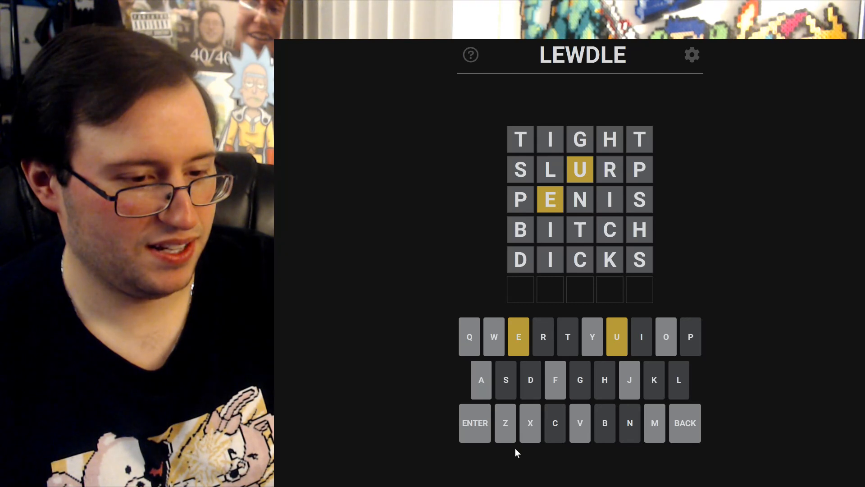
mouse_move(581, 386)
type("WU")
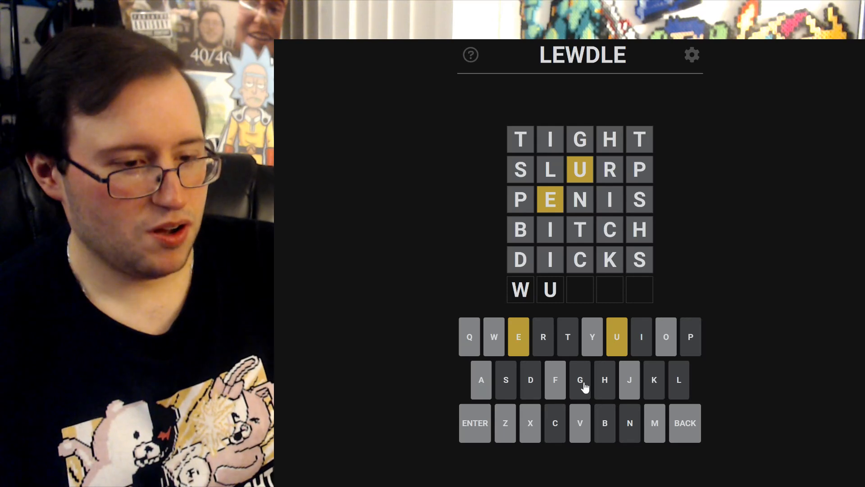
left_click(685, 423)
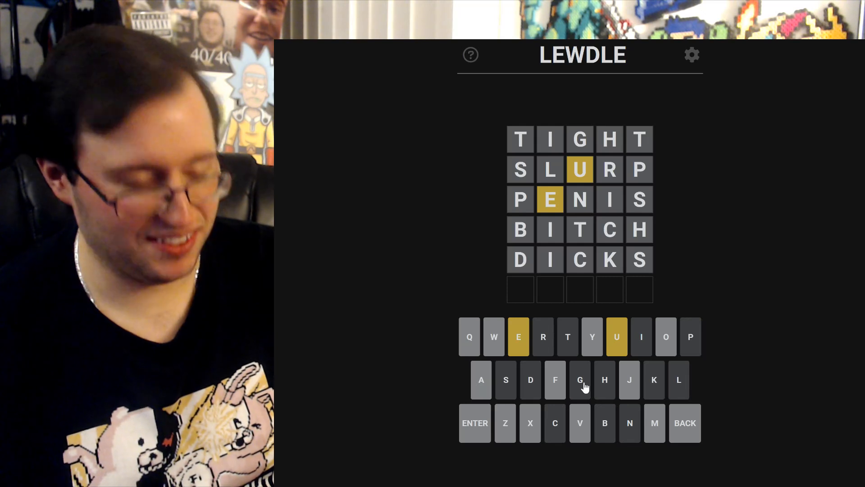
type("U")
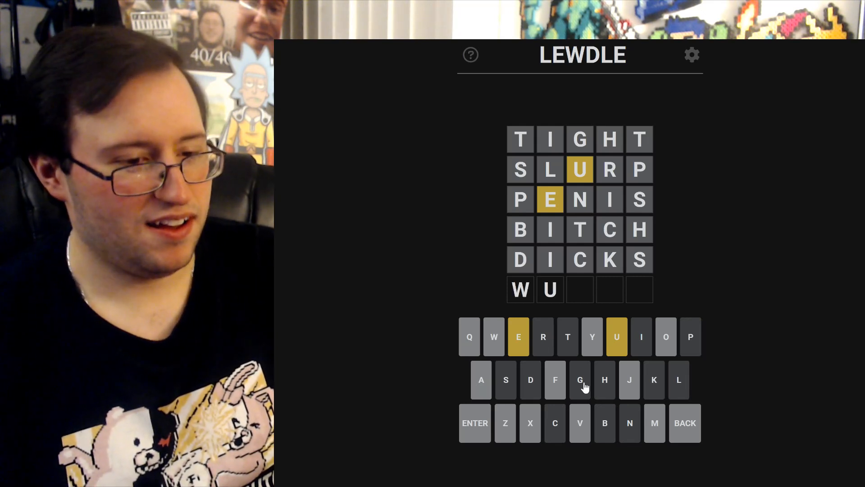
left_click(685, 423)
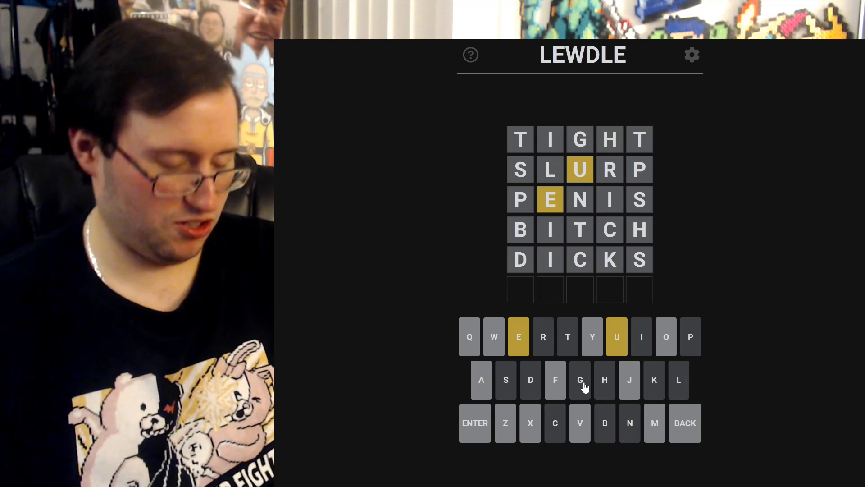